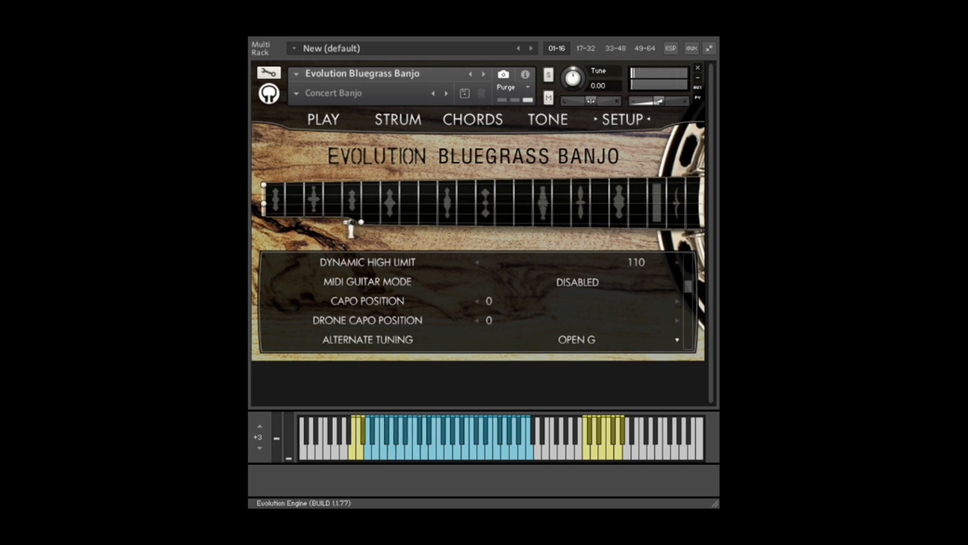
Return the alternate tuning to Open G, with the drone string capo at fret 2.
click(675, 340)
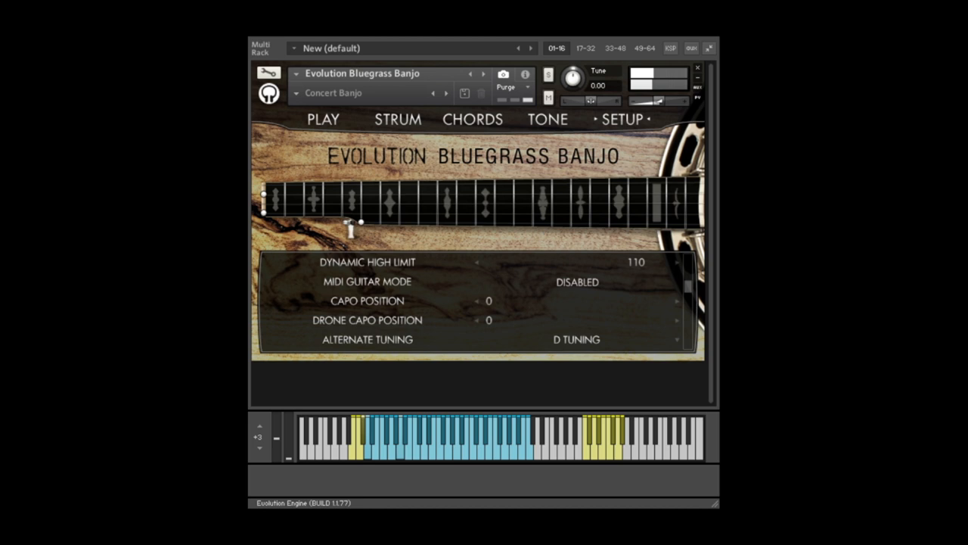
click(576, 339)
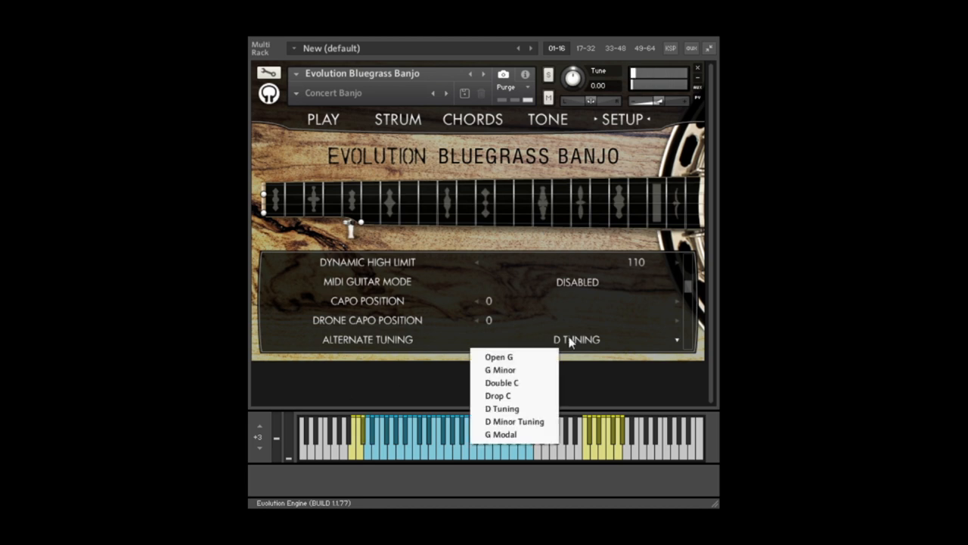
click(498, 356)
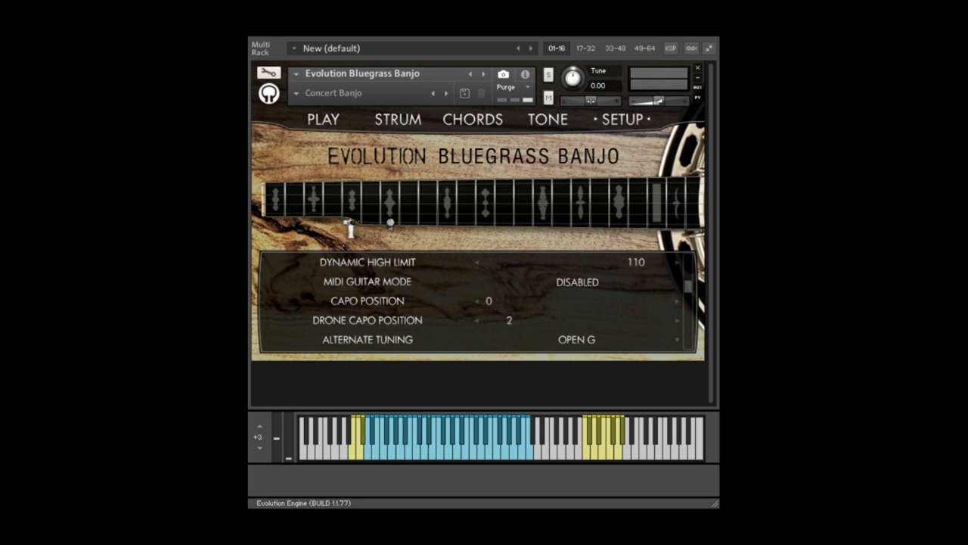
Show the STRUM page with the roll pattern's note lengths, velocities and picking grid.
click(397, 118)
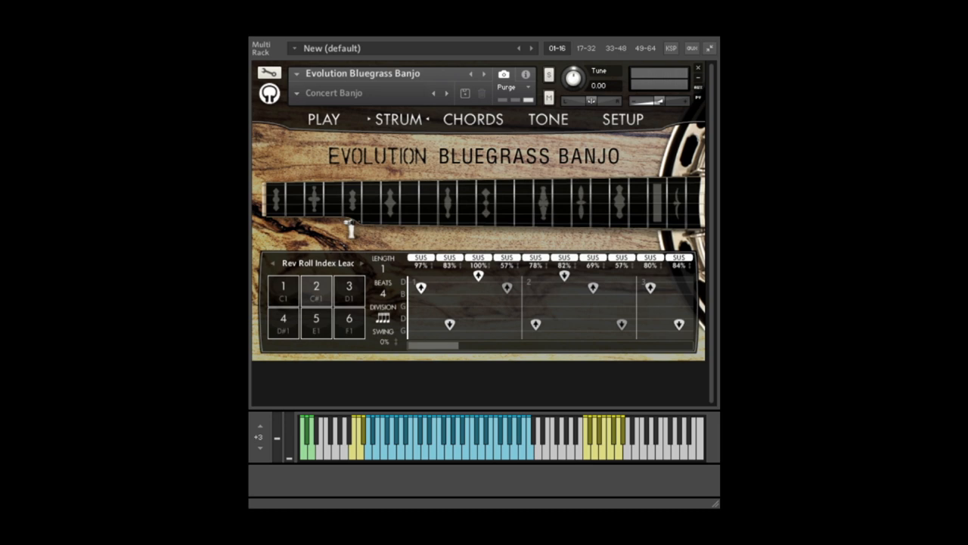
Load the Alt Sq Roll 4th-3rd pattern and bring up the tone effects page.
click(362, 263)
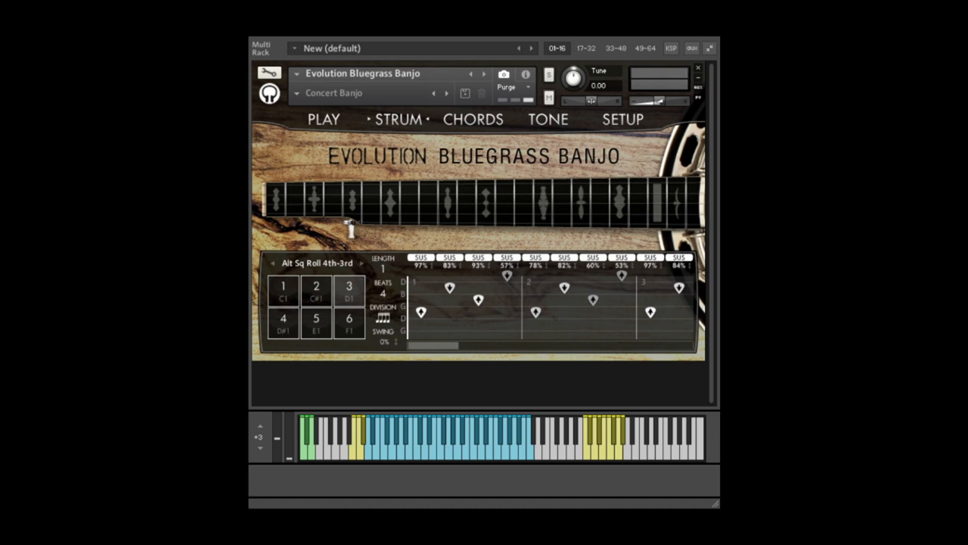
click(547, 119)
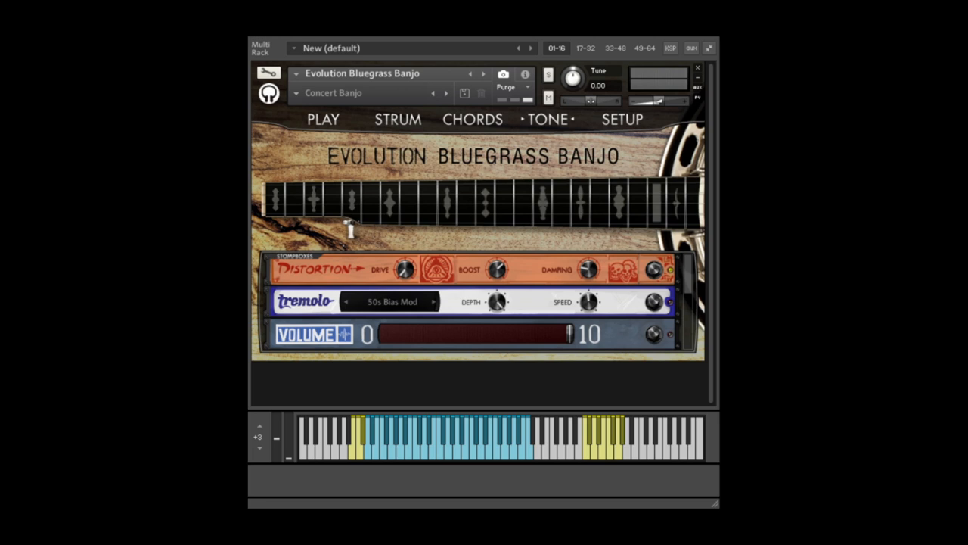
mouse_move(690, 274)
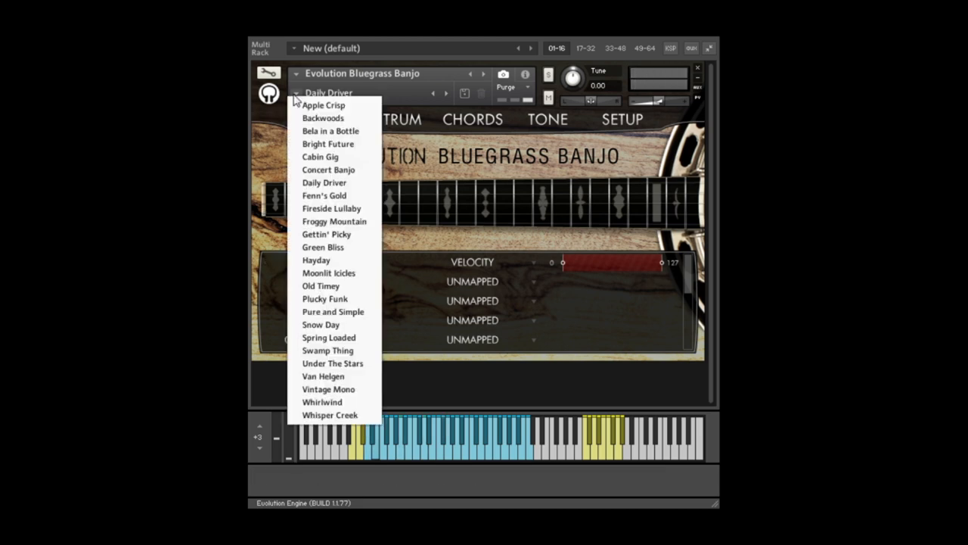
Audition presets such as Plucky Funk and Whisper Creek, ending on Gettin' Picky.
click(324, 298)
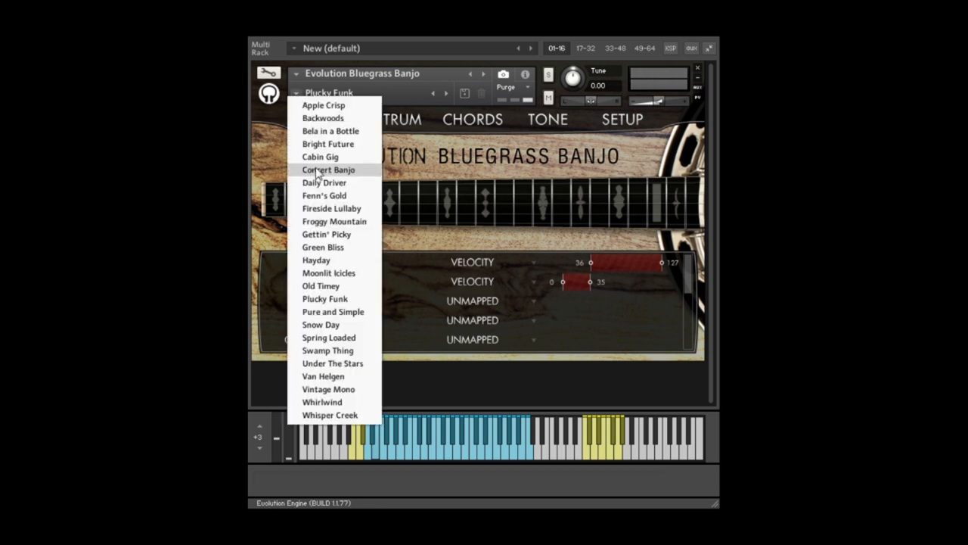
click(328, 414)
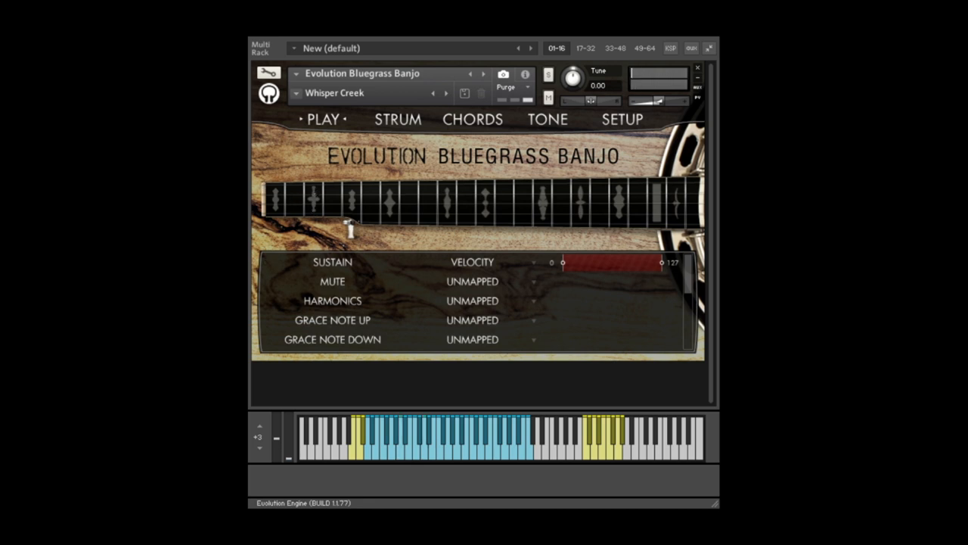
click(448, 93)
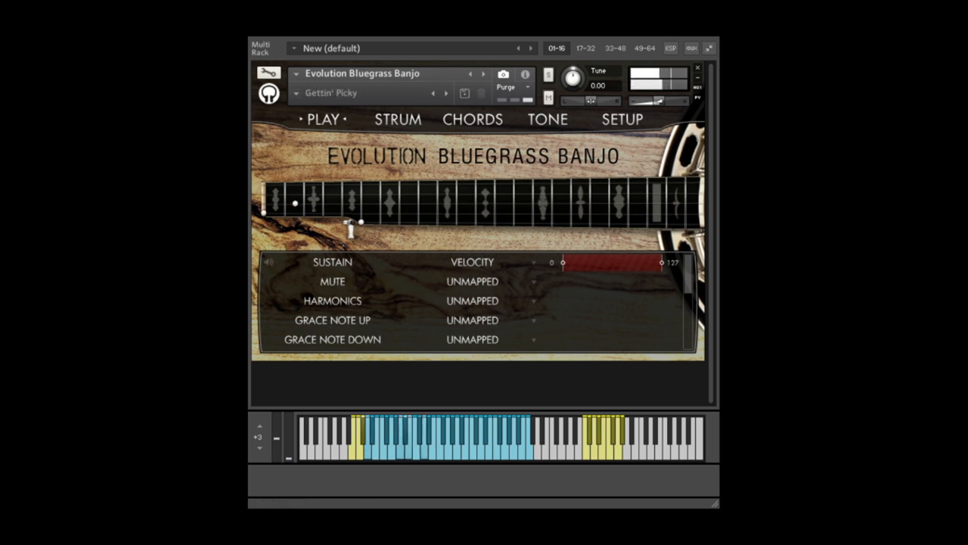